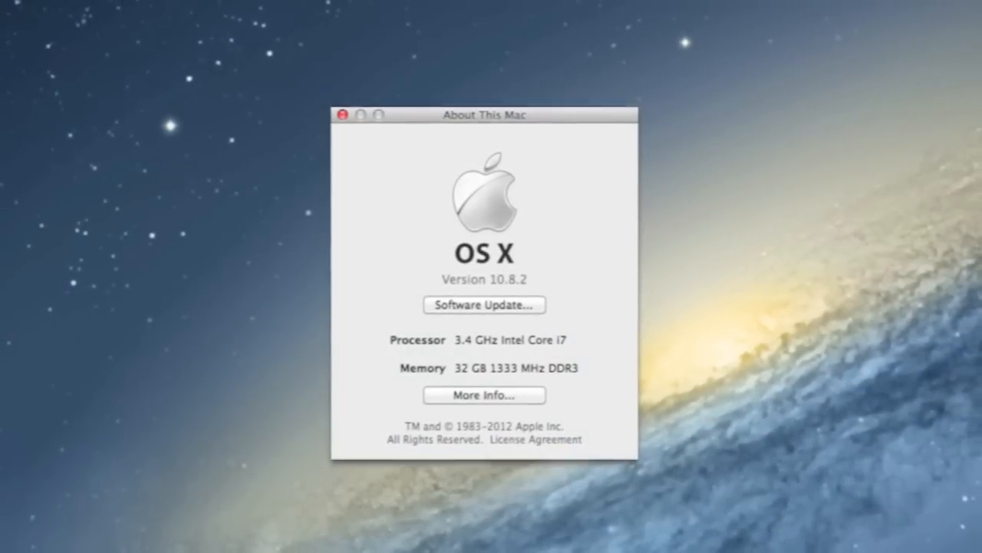
Step: Show the memory breakdown: four slots, each holding an 8 GB module, 32 GB total
{"action": "left_click", "coordinate": [483, 394]}
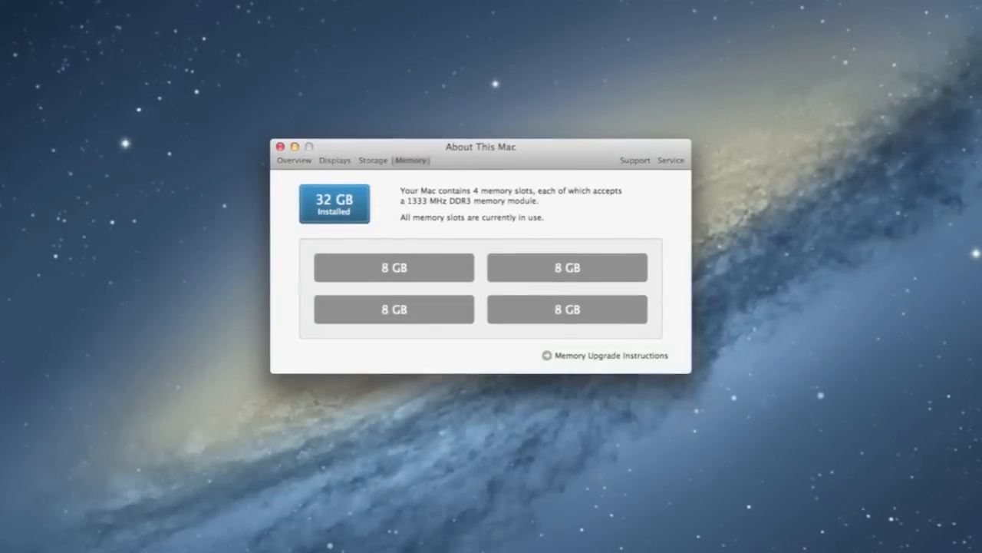